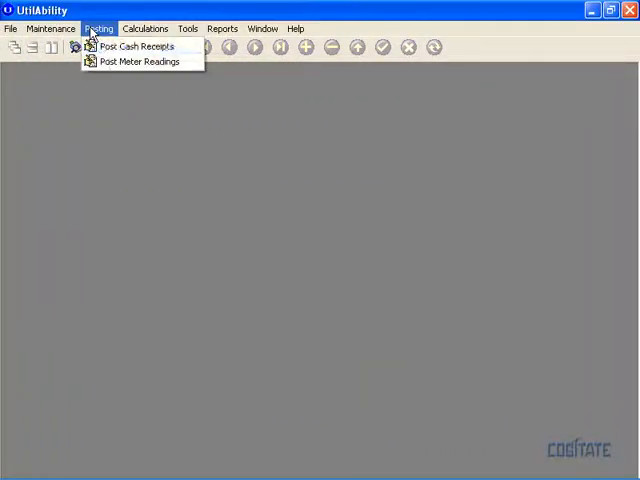
Bring up the Post Meter Readings window for Cogitate, Inc. from the Posting menu.
{"action": "left_click", "coordinate": [138, 60]}
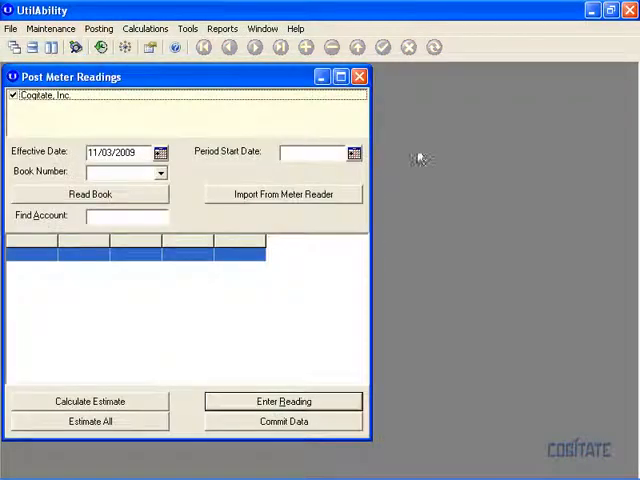
{"action": "mouse_move", "coordinate": [488, 172]}
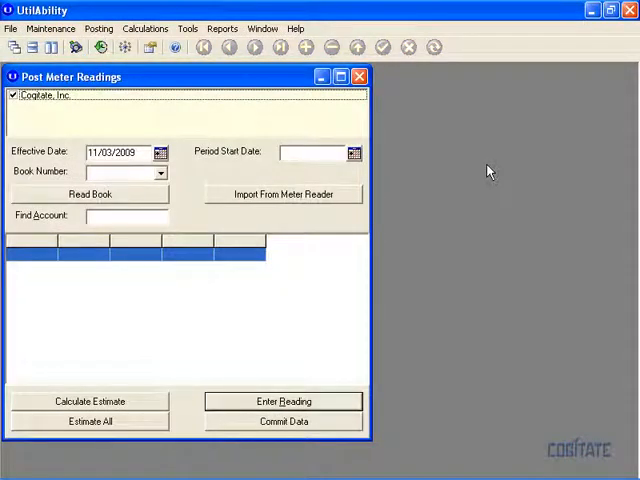
{"action": "left_click", "coordinate": [340, 76]}
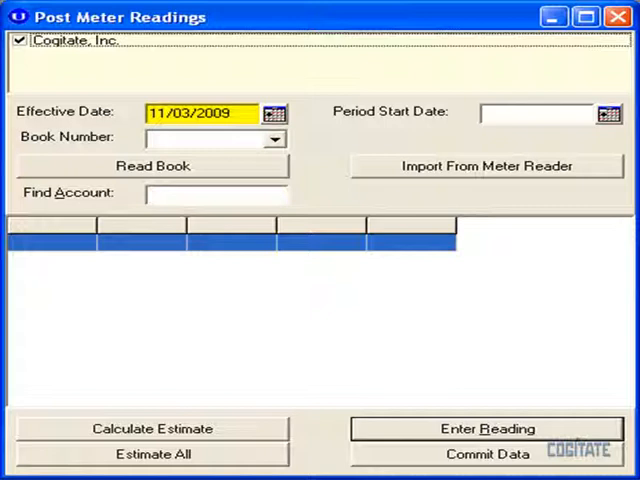
{"action": "left_click", "coordinate": [544, 112]}
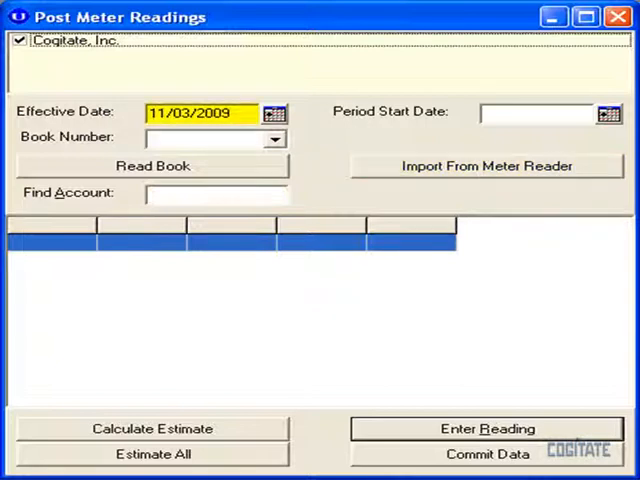
{"action": "left_click", "coordinate": [548, 112]}
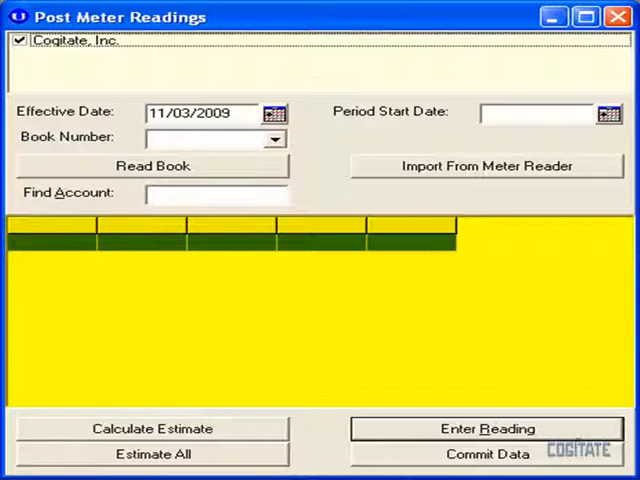
{"action": "left_click", "coordinate": [152, 164]}
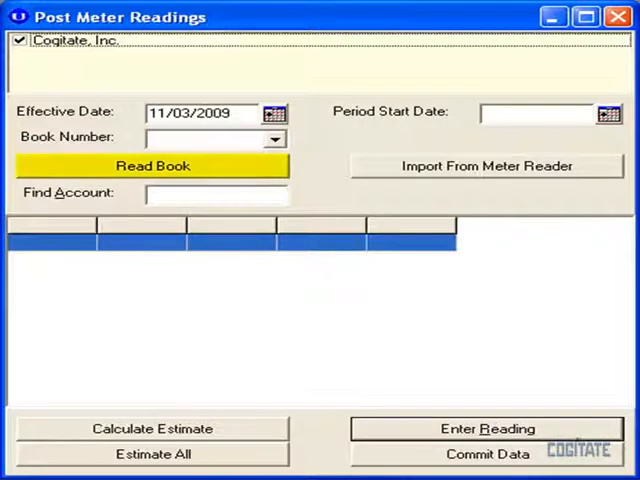
{"action": "mouse_move", "coordinate": [488, 166]}
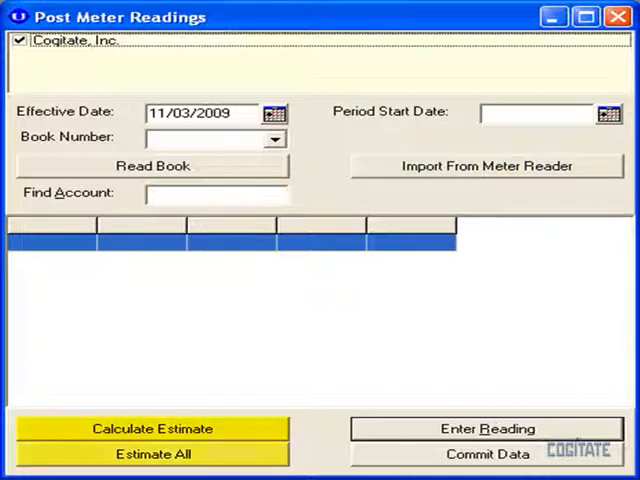
{"action": "left_click", "coordinate": [488, 428]}
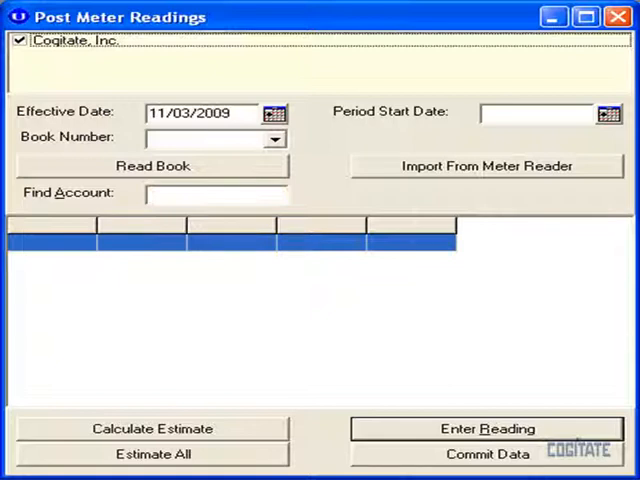
{"action": "left_click", "coordinate": [588, 16]}
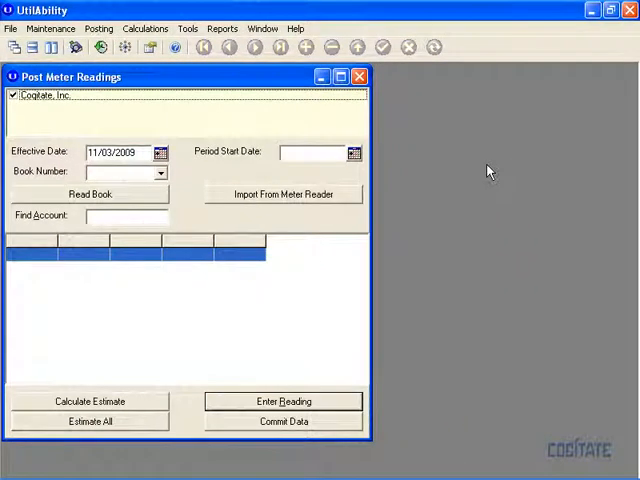